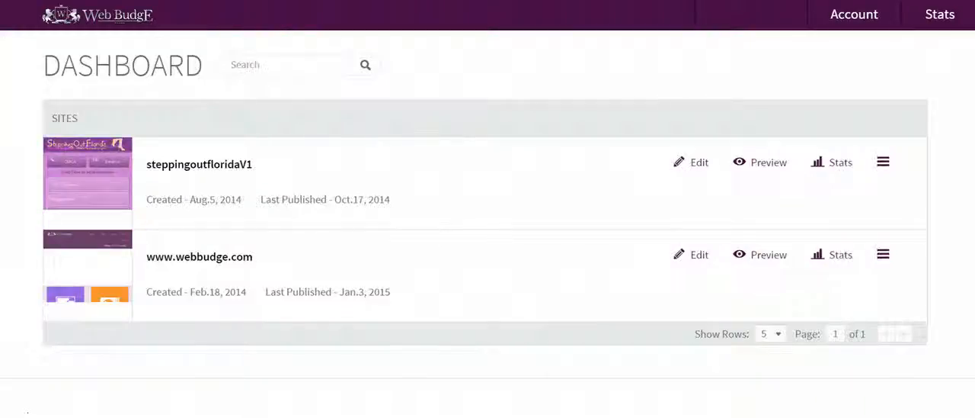
{"action": "mouse_move", "coordinate": [87, 173]}
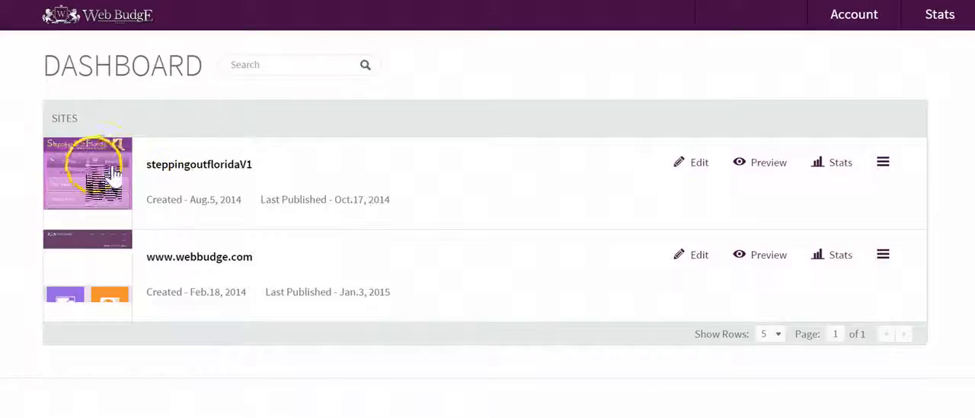
{"action": "mouse_move", "coordinate": [762, 171]}
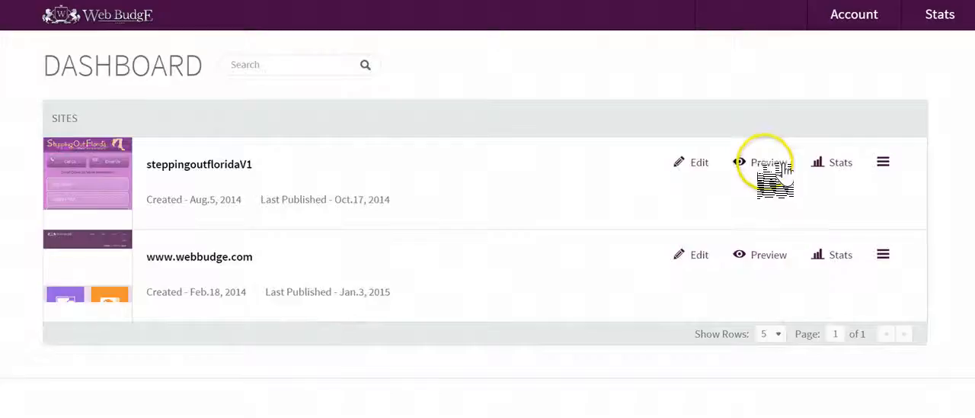
Step: Preview steppingoutfloridaV1 from the dashboard in the default iPhone frame
{"action": "left_click", "coordinate": [768, 162]}
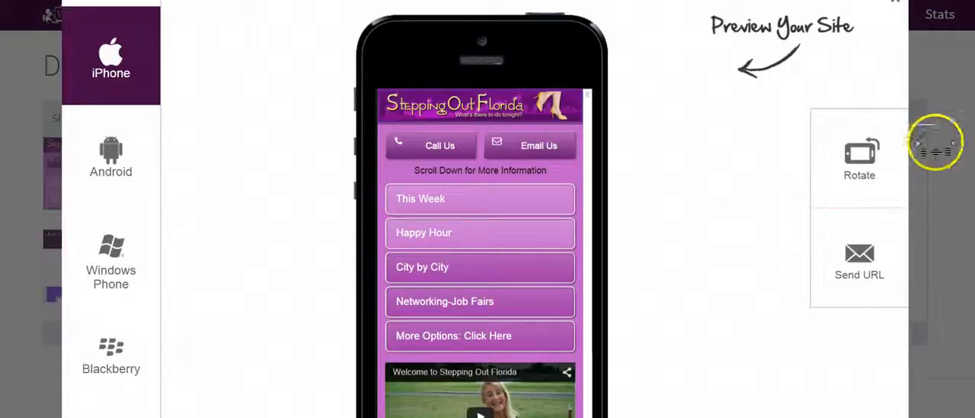
{"action": "mouse_move", "coordinate": [657, 43]}
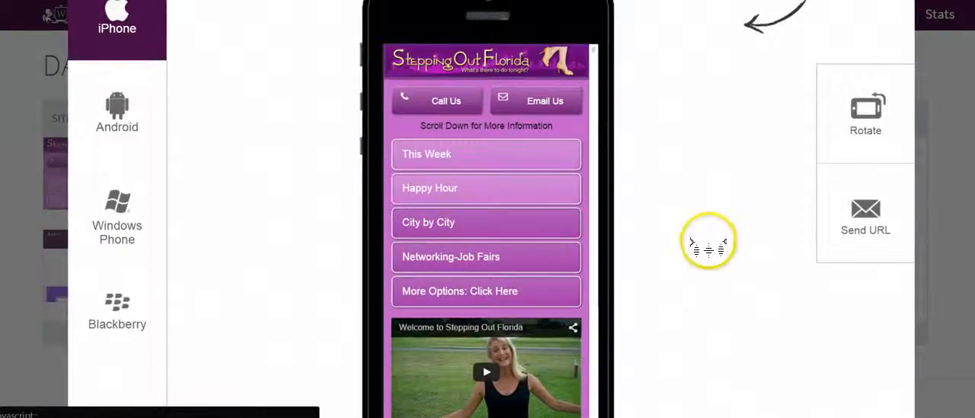
{"action": "mouse_move", "coordinate": [568, 130]}
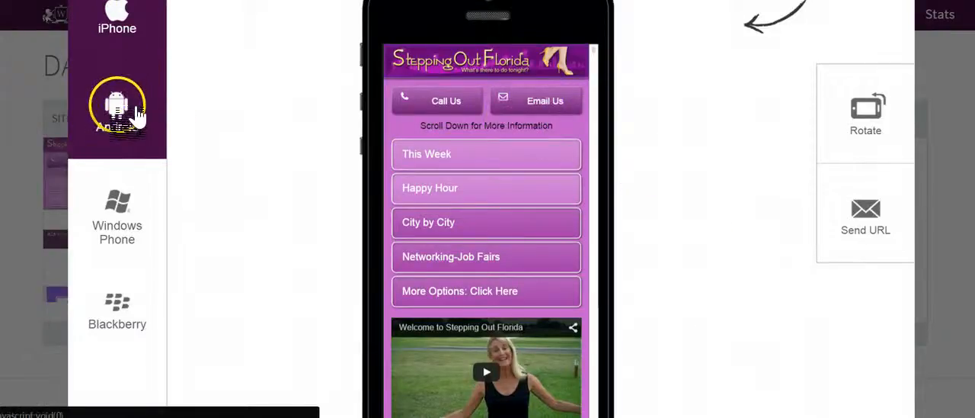
Step: Cycle the Stepping Out Florida preview through Android, Windows Phone and Blackberry handsets
{"action": "left_click", "coordinate": [117, 114]}
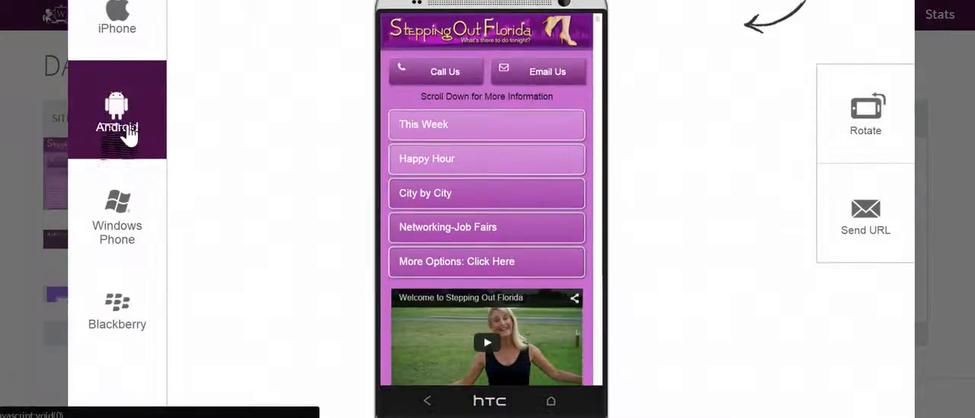
{"action": "left_click", "coordinate": [116, 221]}
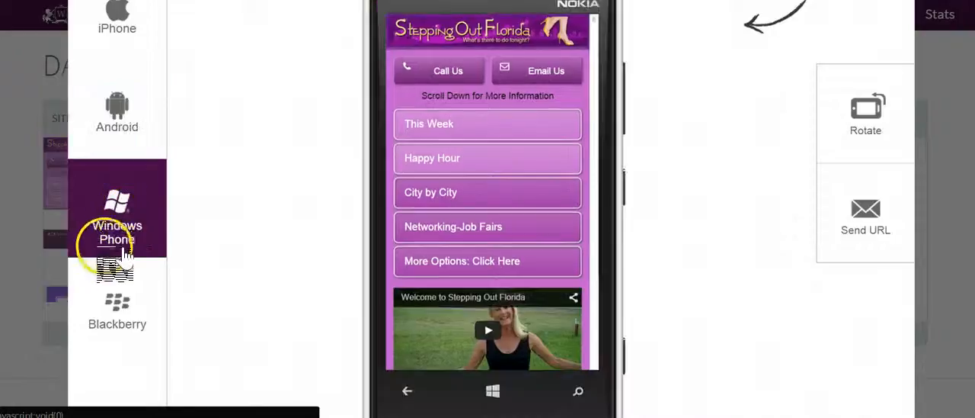
{"action": "mouse_move", "coordinate": [137, 318]}
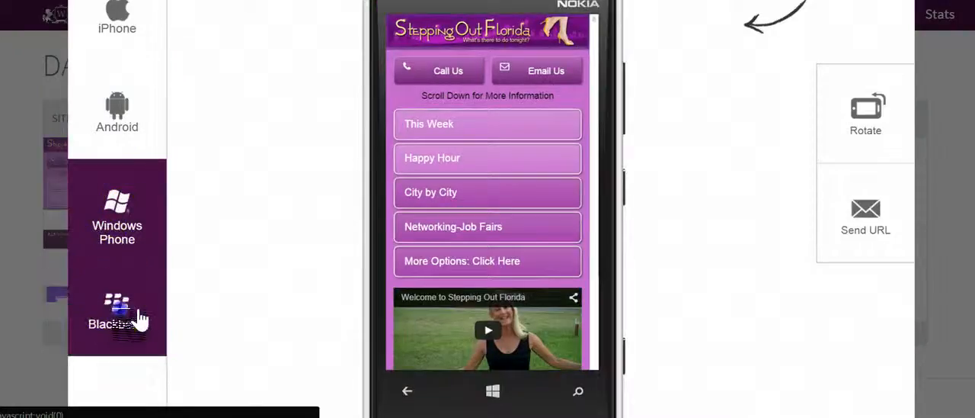
{"action": "left_click", "coordinate": [117, 305]}
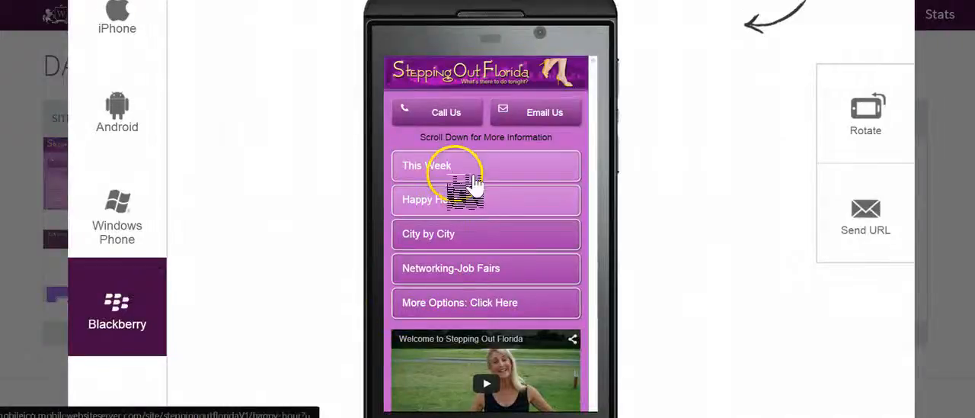
{"action": "mouse_move", "coordinate": [475, 308]}
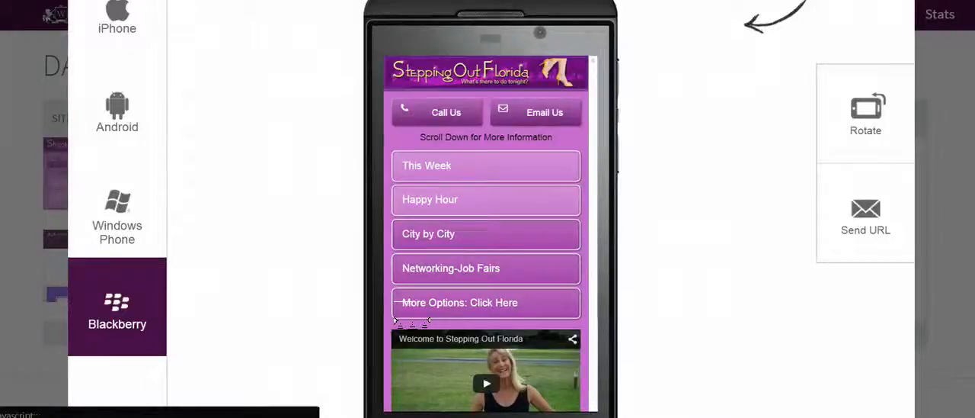
Step: Switch back to iPhone, rotate it to landscape, and scroll the site down and up
{"action": "left_click", "coordinate": [116, 23]}
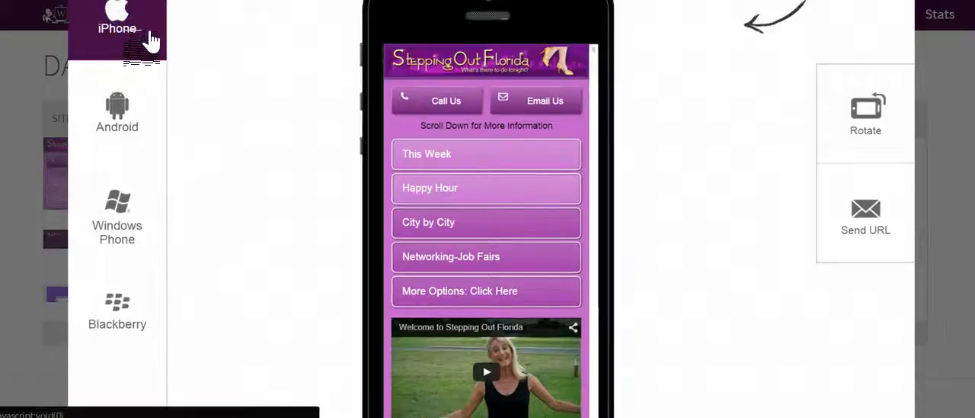
{"action": "mouse_move", "coordinate": [614, 204]}
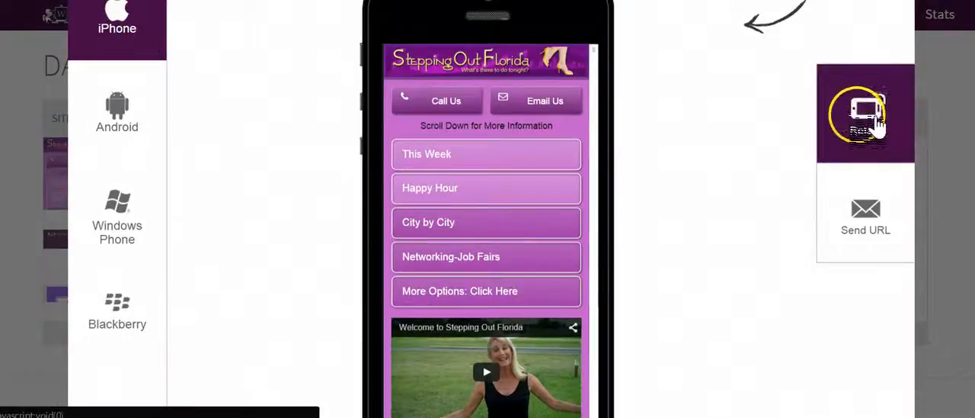
{"action": "left_click", "coordinate": [865, 113]}
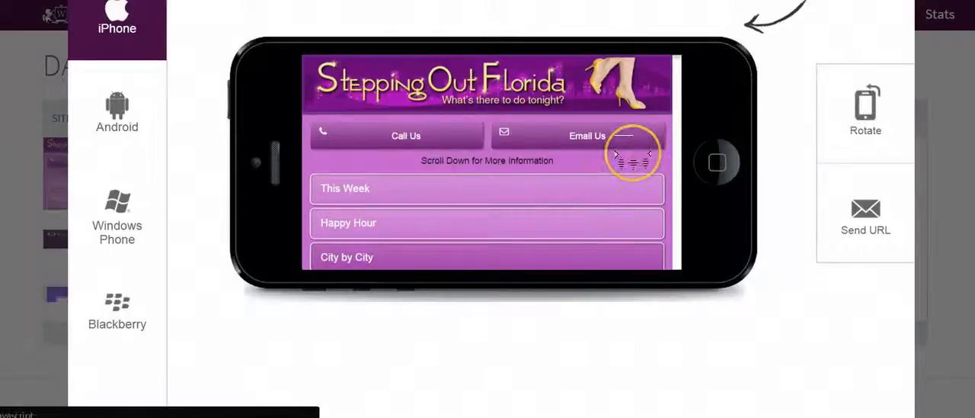
{"action": "scroll", "scroll_direction": "down", "scroll_amount": 3}
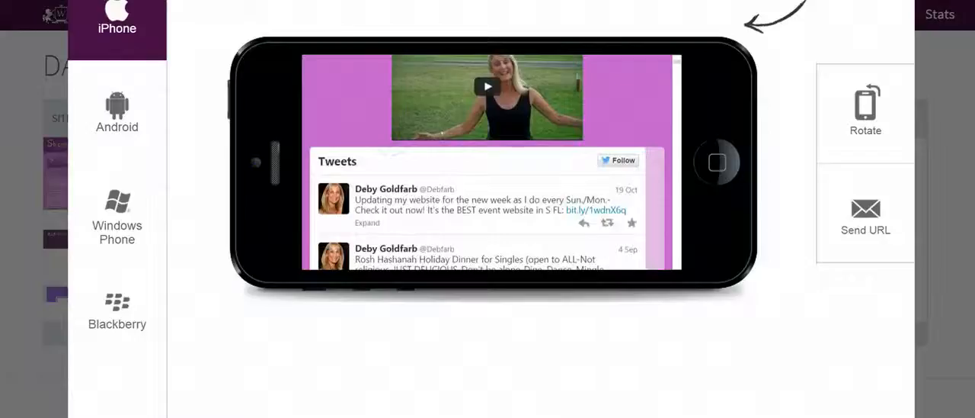
{"action": "scroll", "scroll_direction": "down", "scroll_amount": 3}
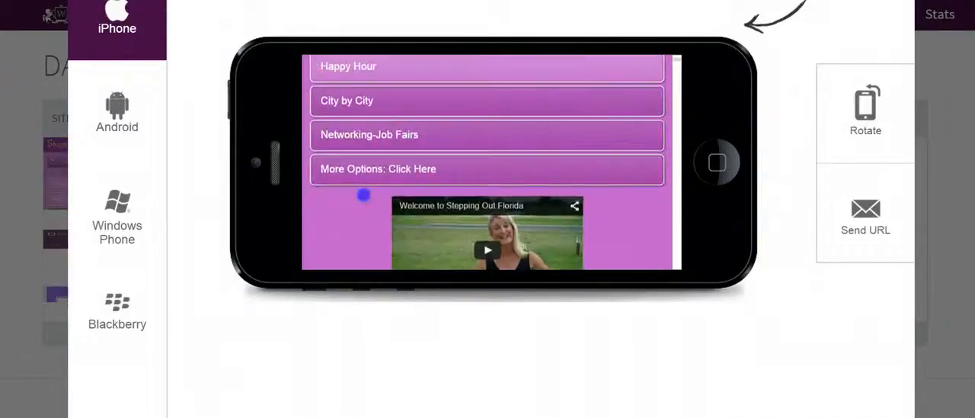
{"action": "scroll", "scroll_direction": "up", "scroll_amount": 3}
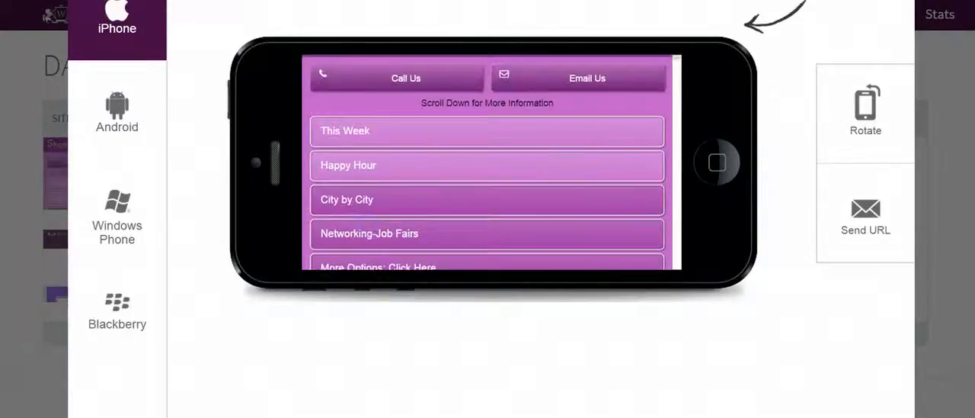
Step: Preview on Android in landscape, scroll the page, then rotate back to portrait
{"action": "left_click", "coordinate": [116, 110]}
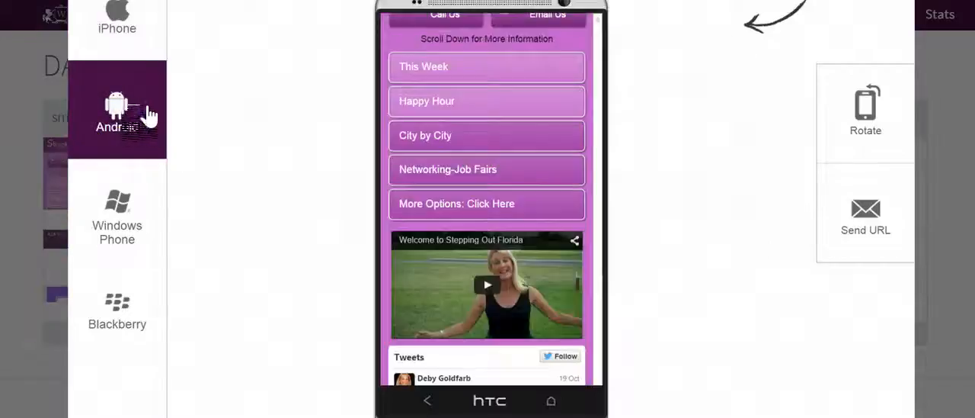
{"action": "left_click", "coordinate": [866, 99]}
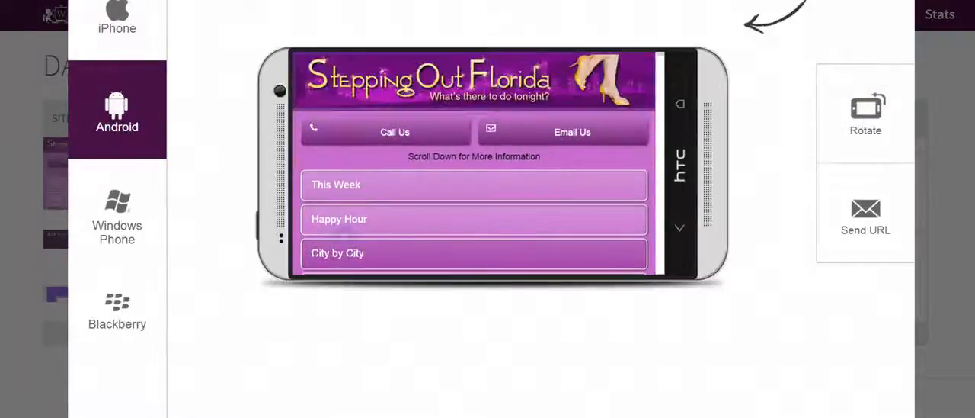
{"action": "scroll", "scroll_direction": "down", "scroll_amount": 3}
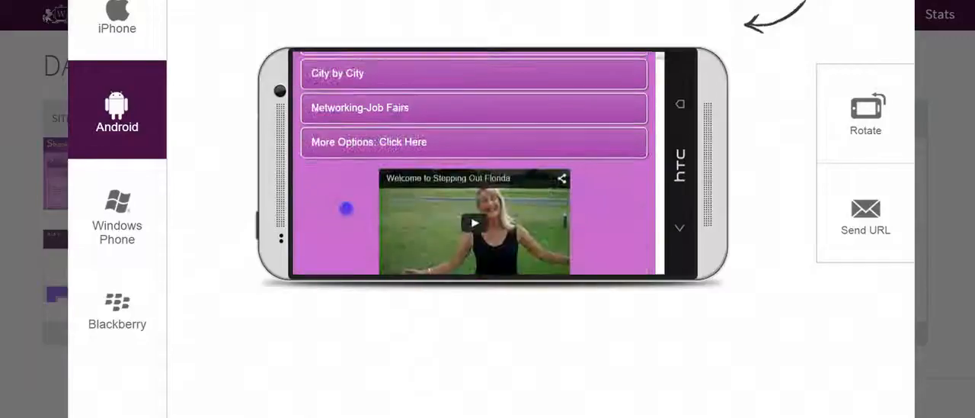
{"action": "left_click", "coordinate": [866, 113]}
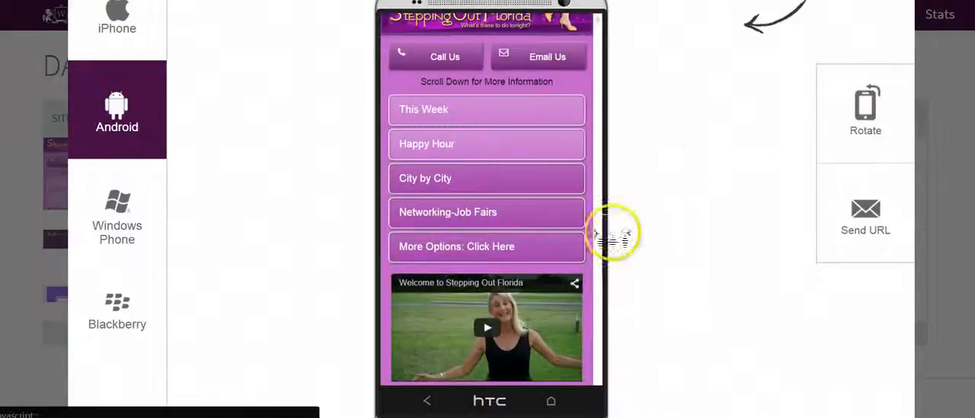
{"action": "left_click", "coordinate": [865, 217]}
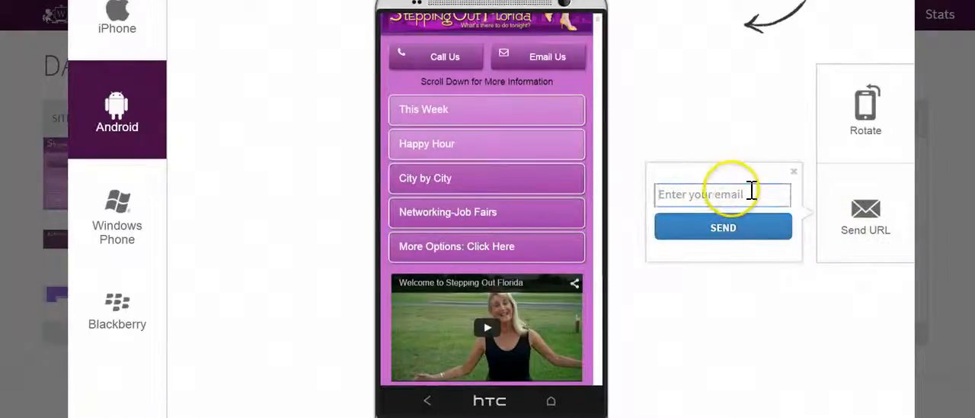
{"action": "left_click", "coordinate": [794, 171]}
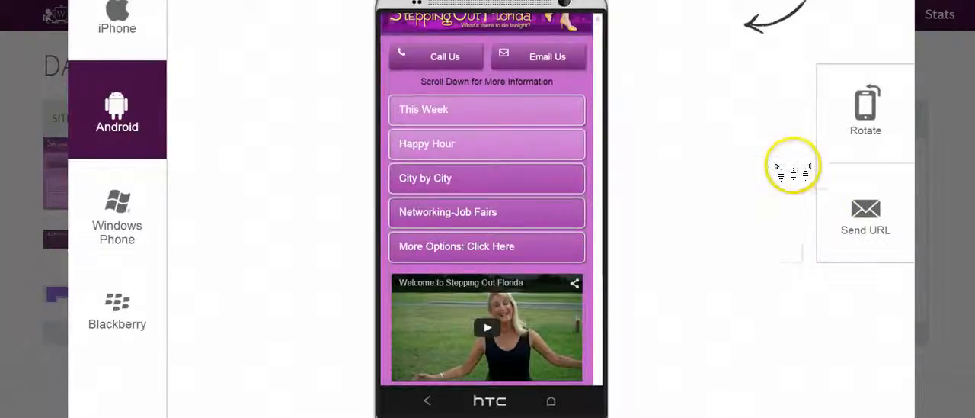
{"action": "mouse_move", "coordinate": [747, 224]}
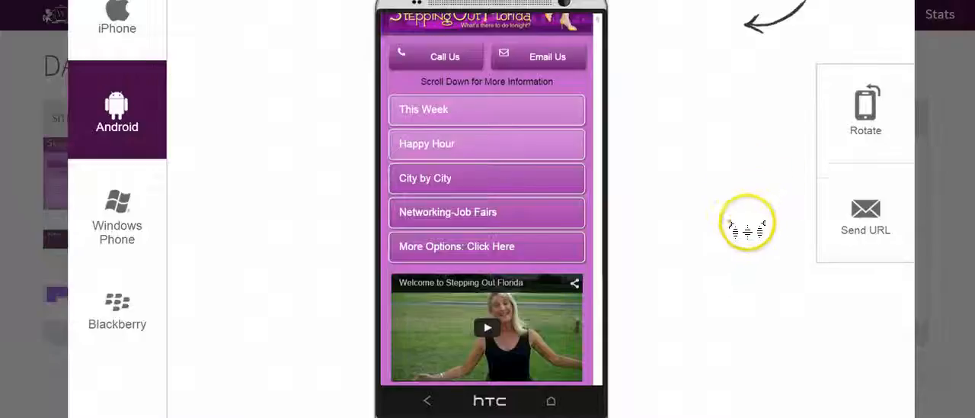
{"action": "mouse_move", "coordinate": [598, 221]}
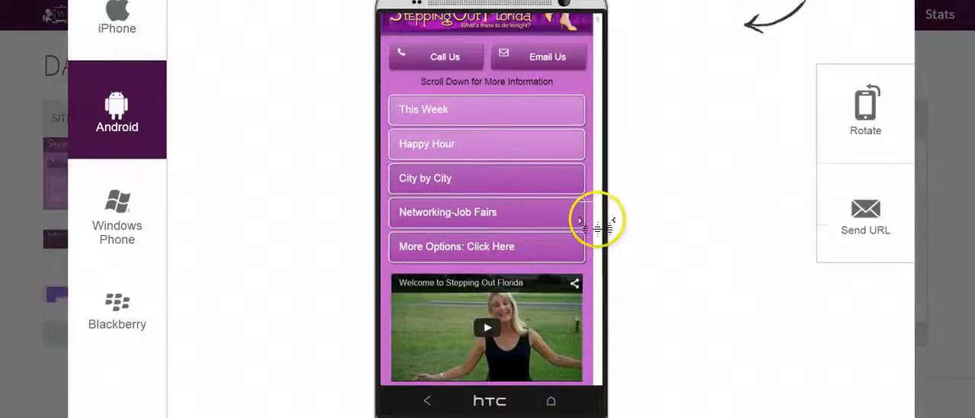